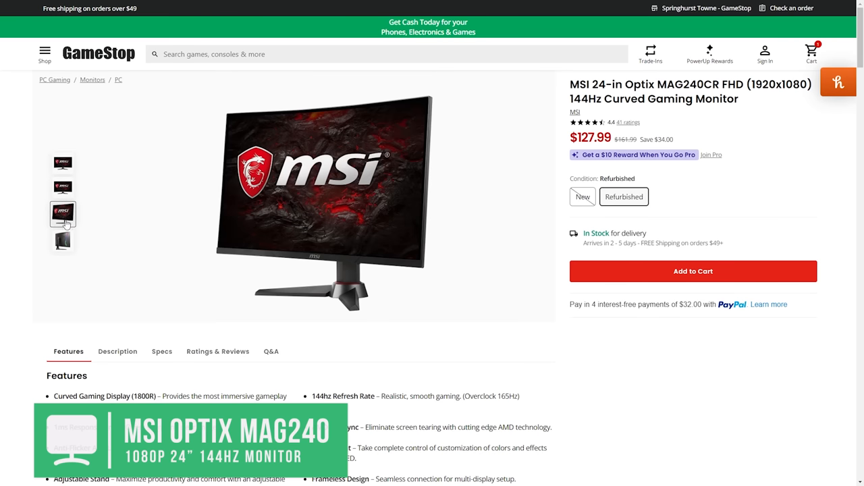
# Select the second gallery thumbnail to show the MSI Optix MAG240CR's front view.
pyautogui.click(62, 189)
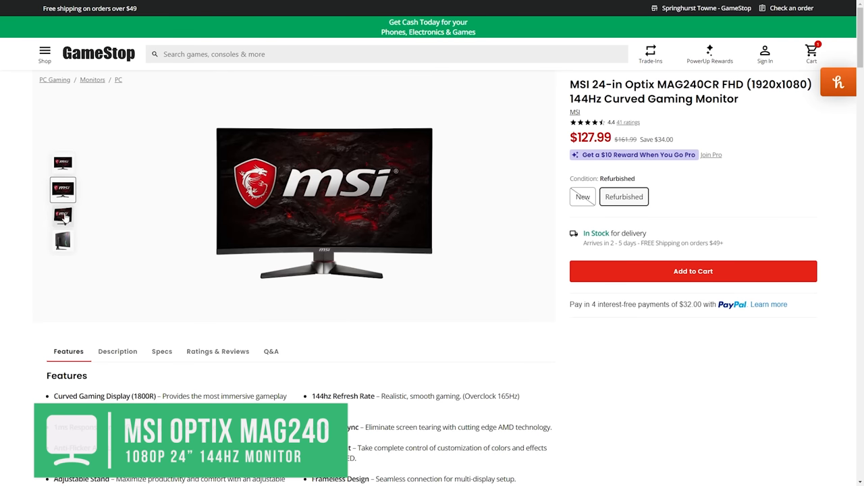